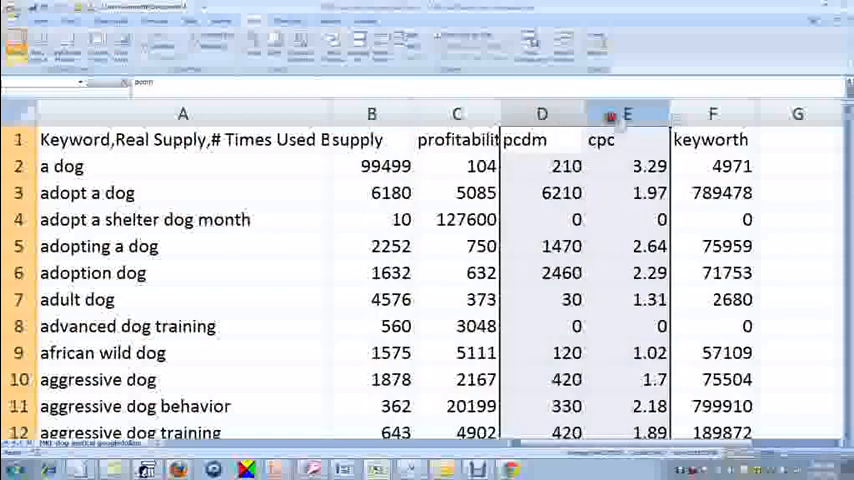
- Delete the pcdm, cpc and keyworth columns D:F and move to cell D2
right_click(626, 112)
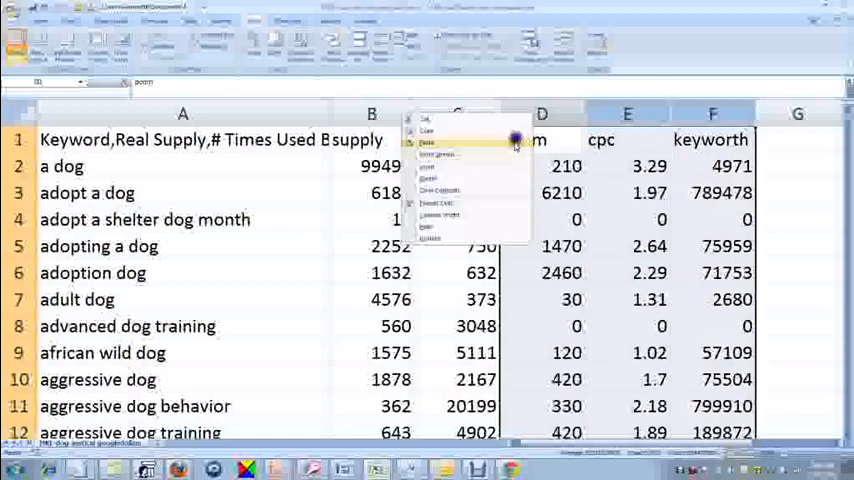
mouse_move(504, 178)
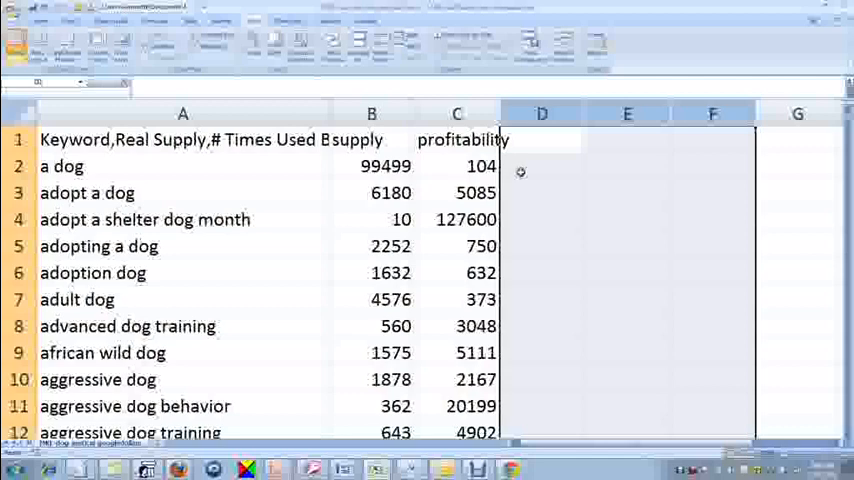
click(520, 170)
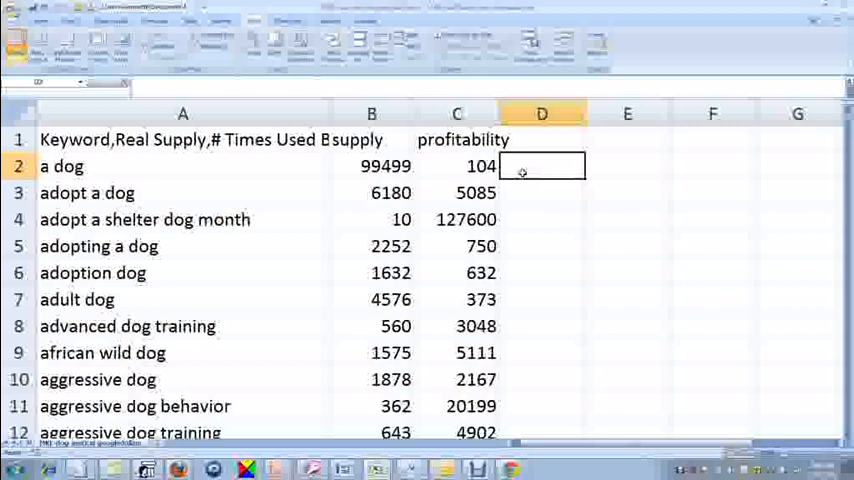
- Enter =CONCATENATE(A2&","&B2&","&C2 in D2 to show "a dog,99499,104"
text(=)
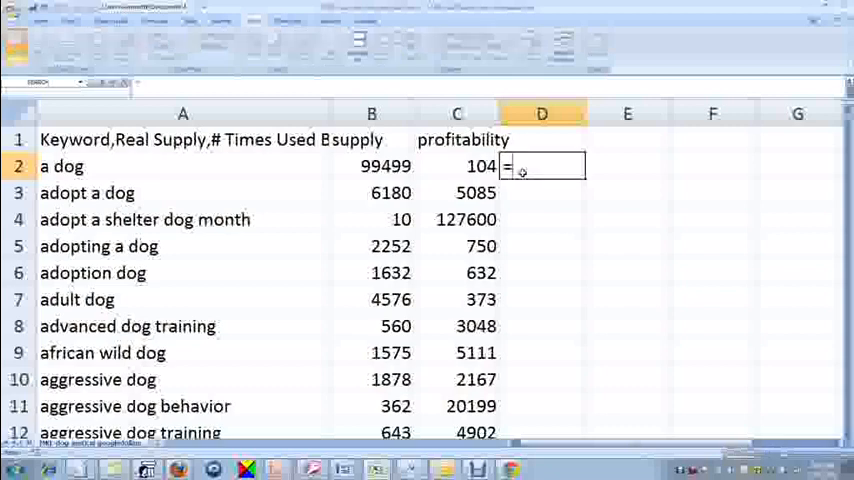
text(con)
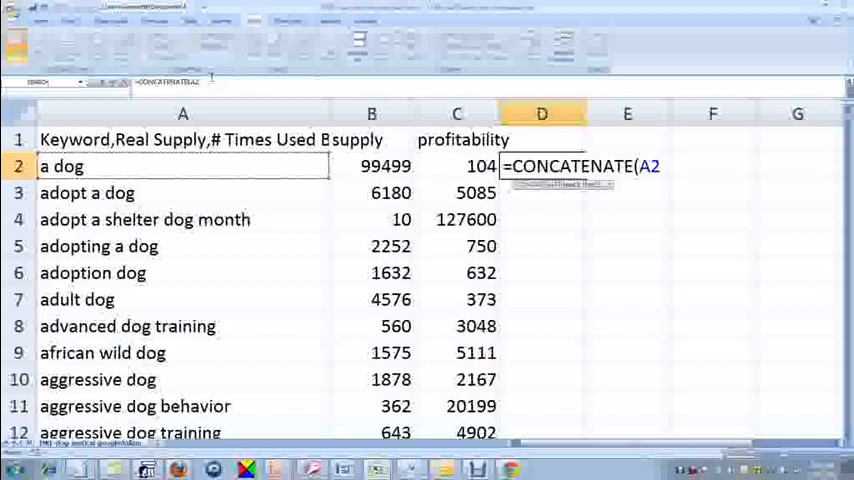
text(&)
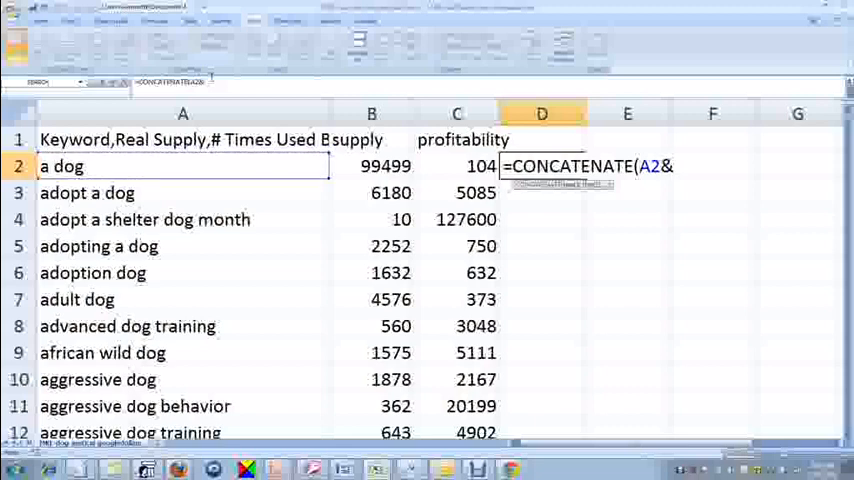
text(")
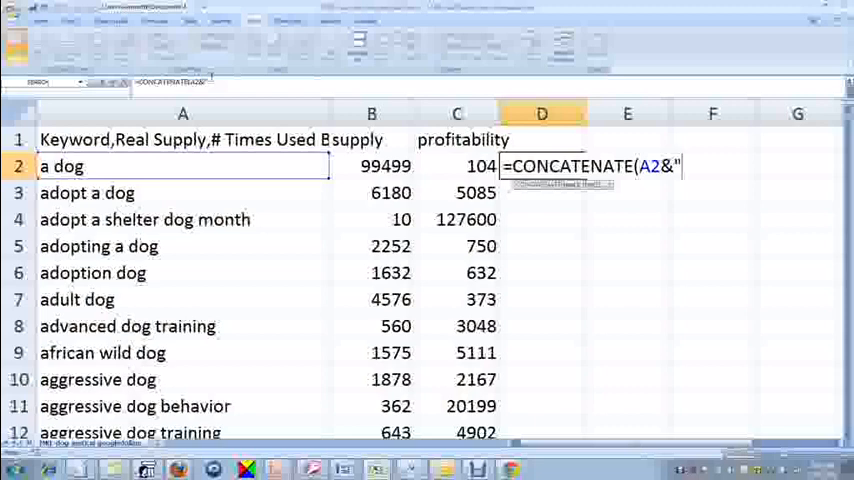
text(,)
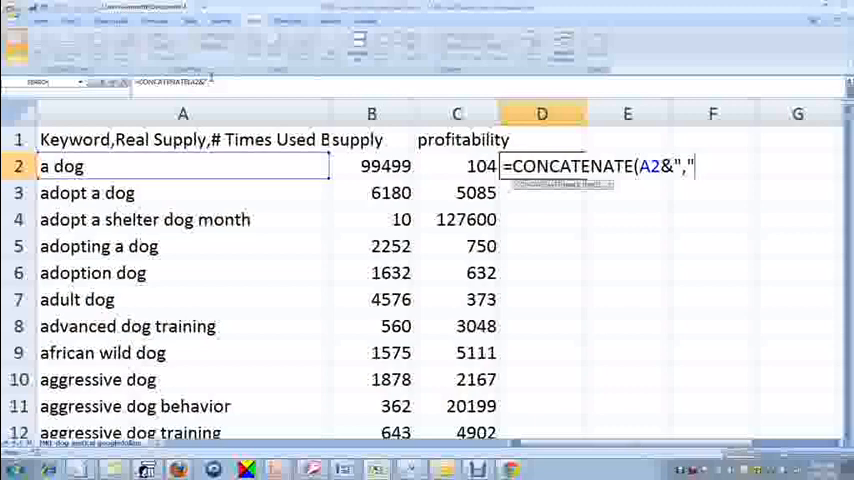
text("&)
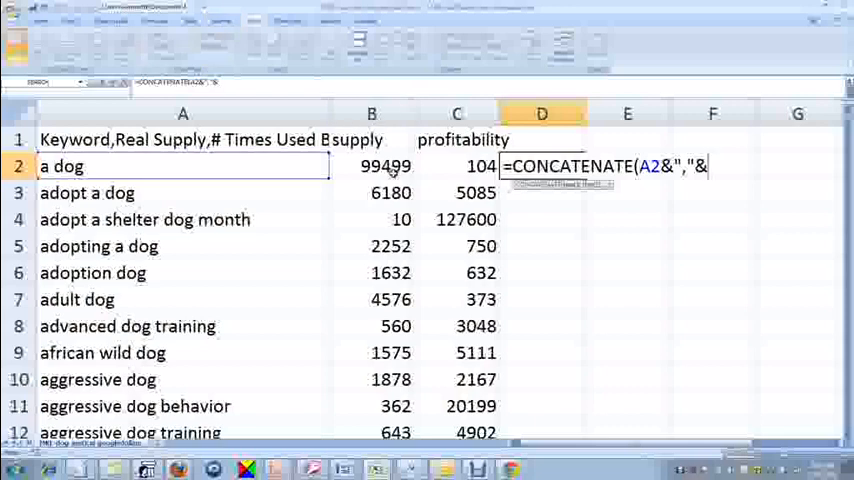
click(370, 166)
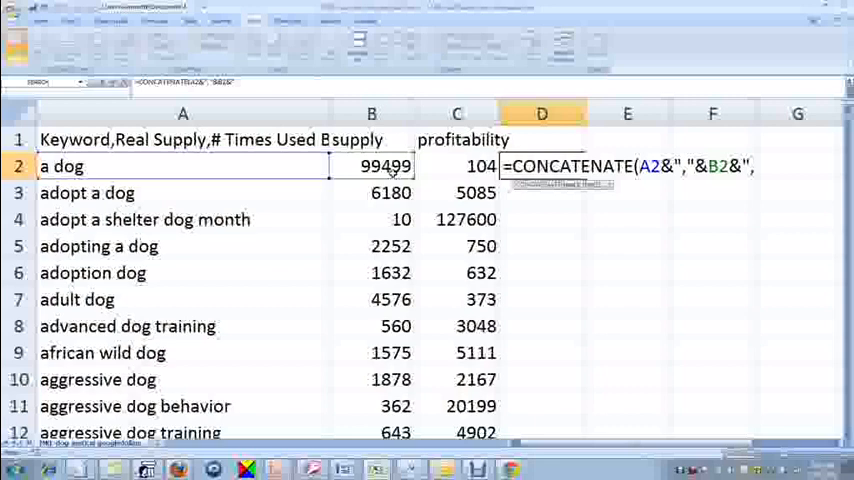
text(&)
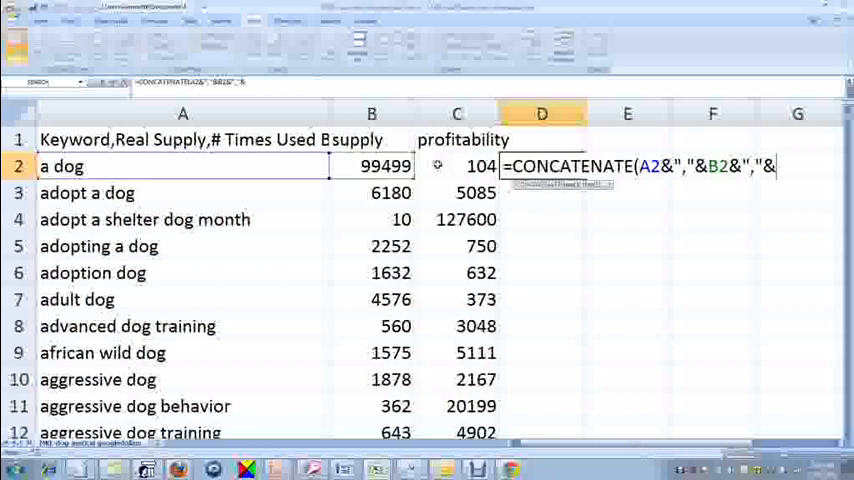
text(C2)
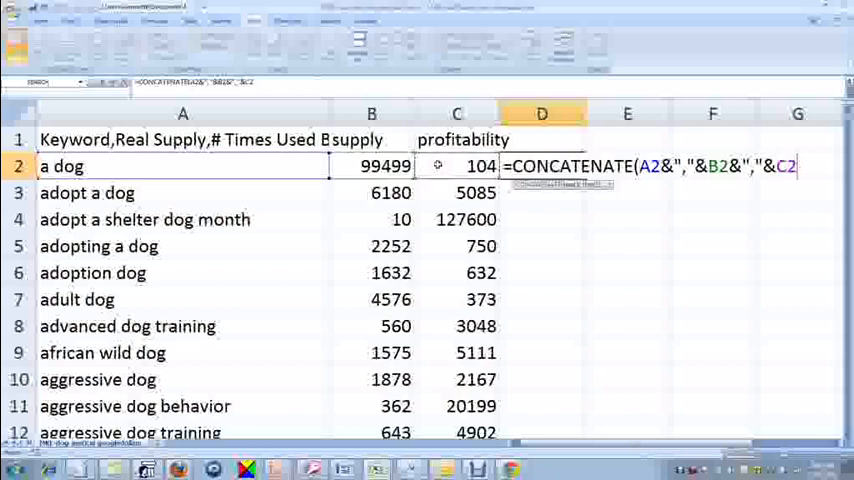
key(Enter)
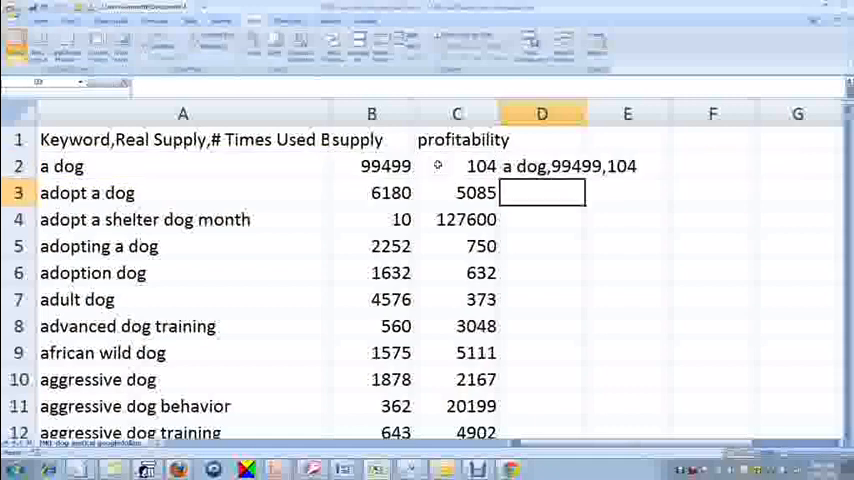
- Copy D2's formula and fill it down column D through row 801
click(540, 166)
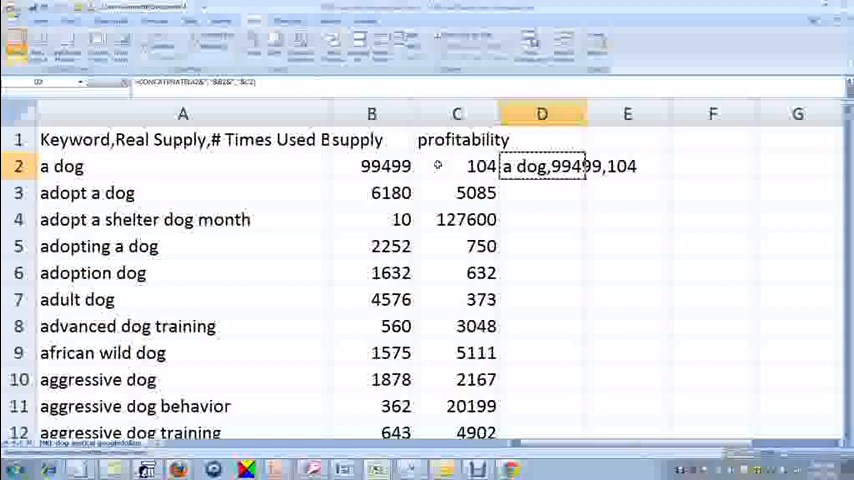
scroll(down, 3)
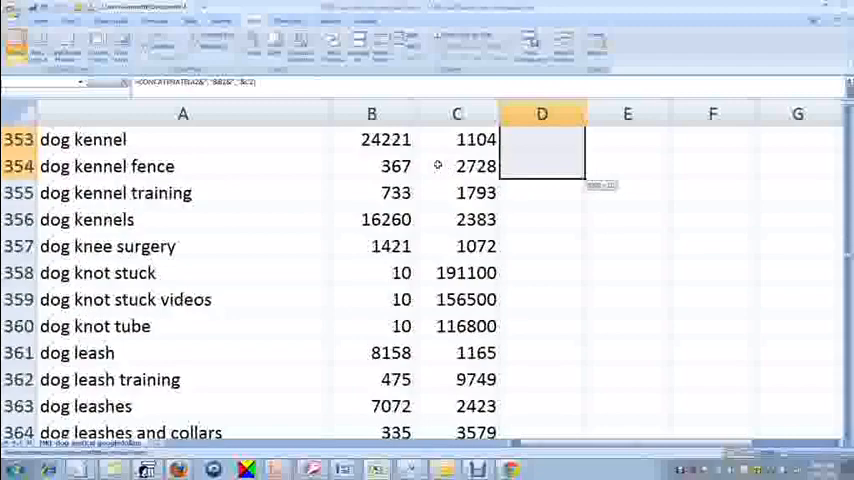
scroll(down, 3)
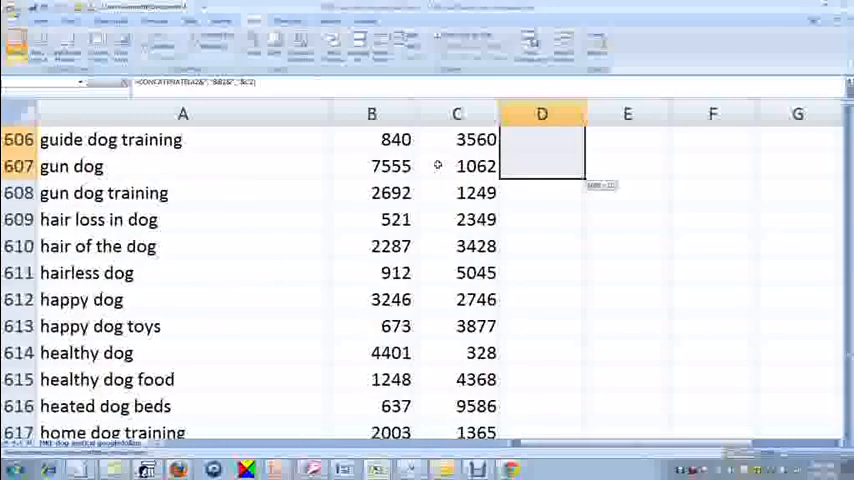
scroll(down, 3)
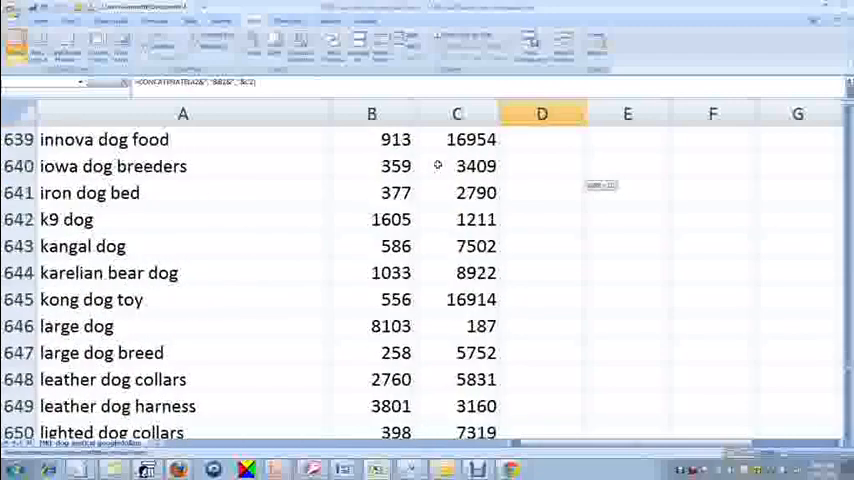
scroll(down, 3)
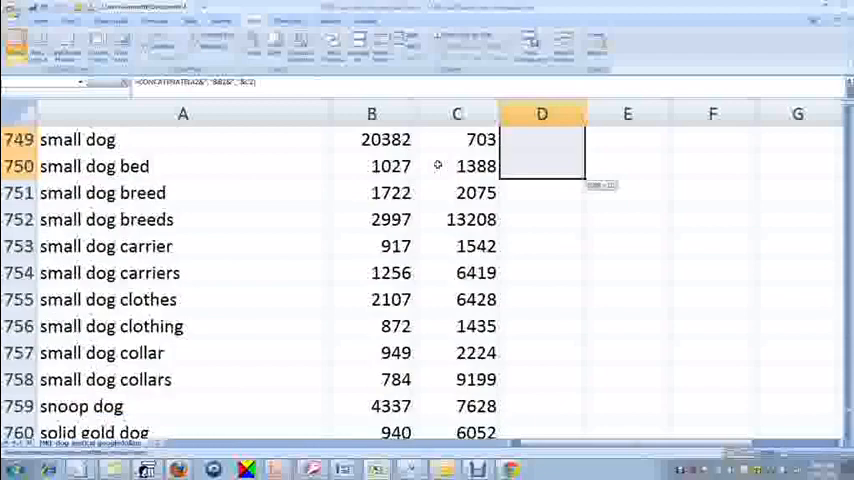
scroll(down, 3)
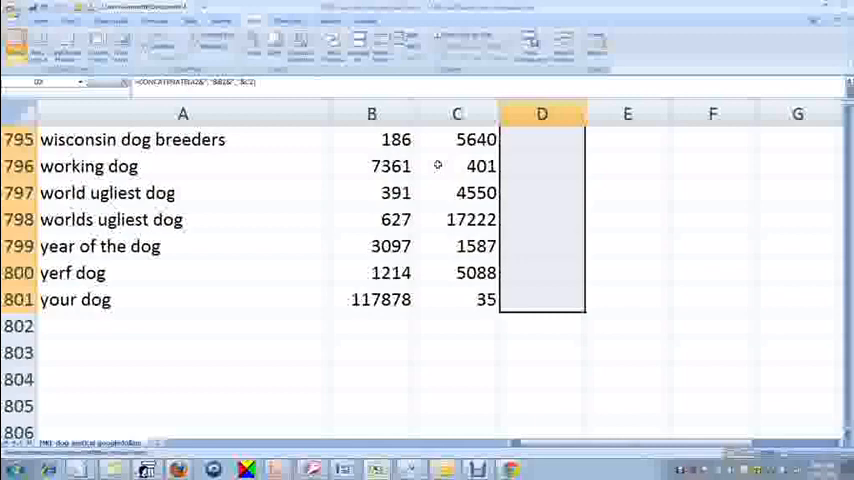
key(ctrl+Home)
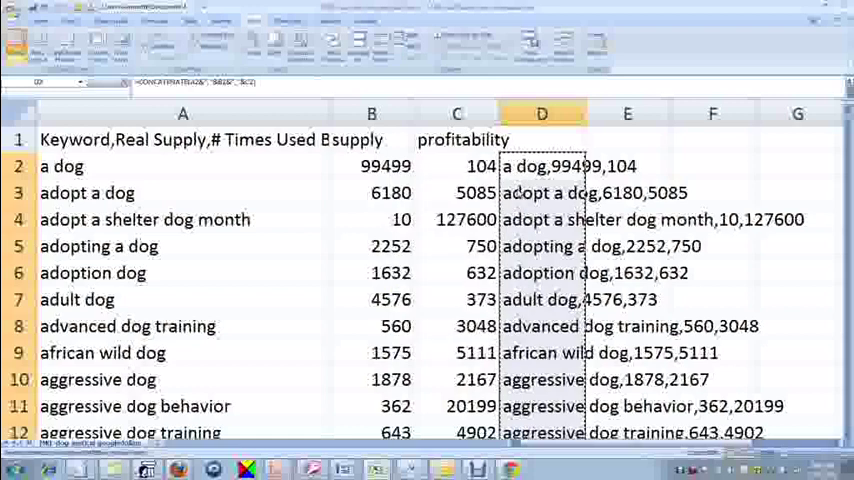
- Paste column D into column A as values so A holds the joined strings
right_click(436, 180)
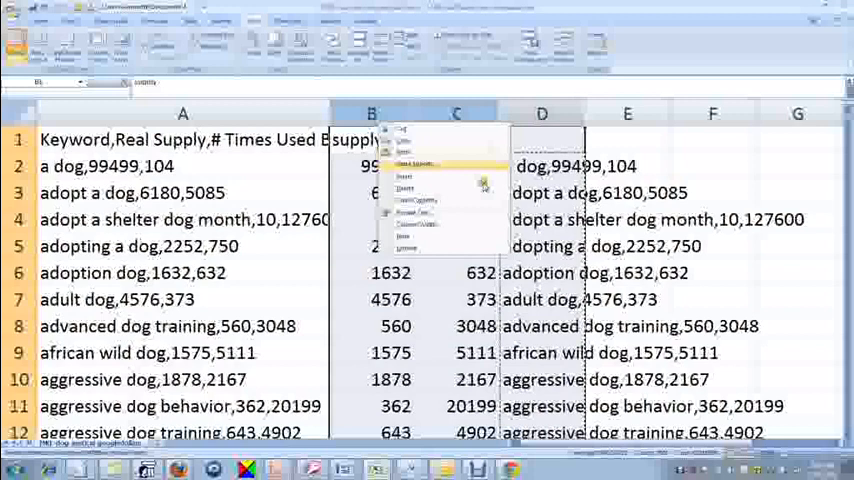
- Delete columns B:D, leaving only column A's comma-joined text
click(408, 164)
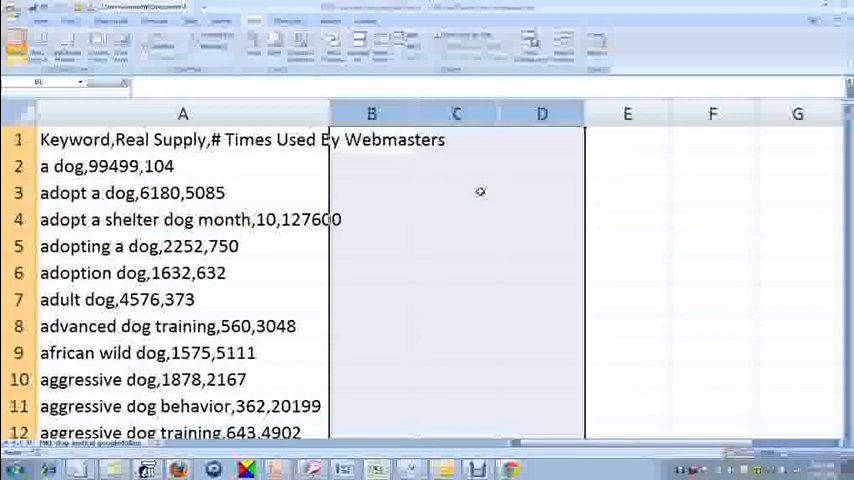